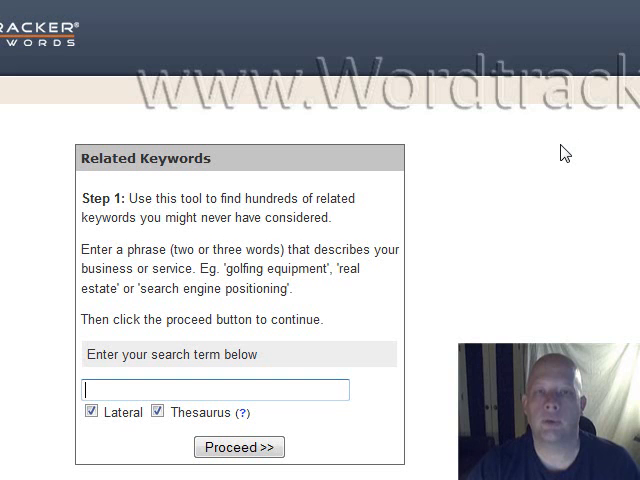
Run a related-keywords search for the seed term 'cooking'
left_click(240, 446)
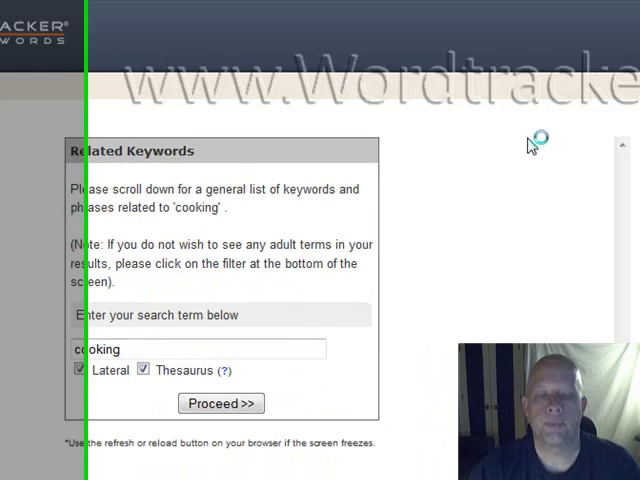
left_click(220, 404)
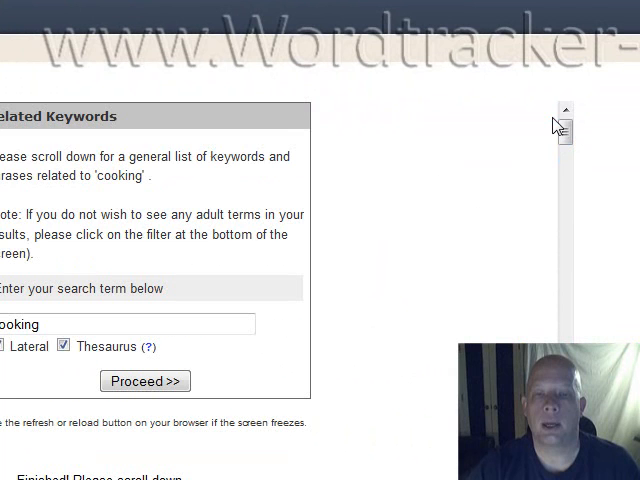
Scroll through the related words and the 300-row cooking results table
scroll("down", 3)
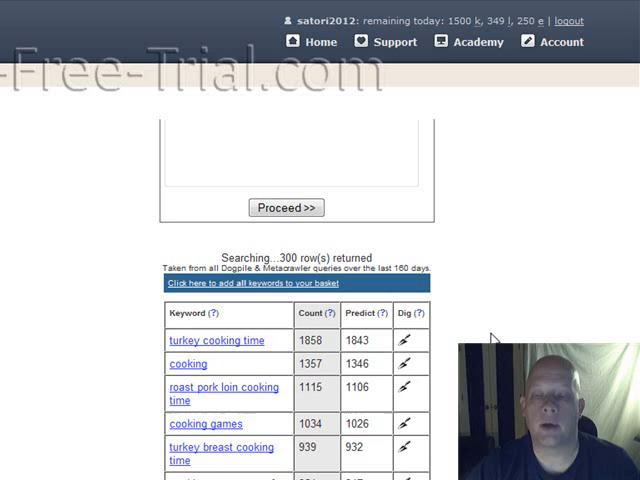
scroll("down", 3)
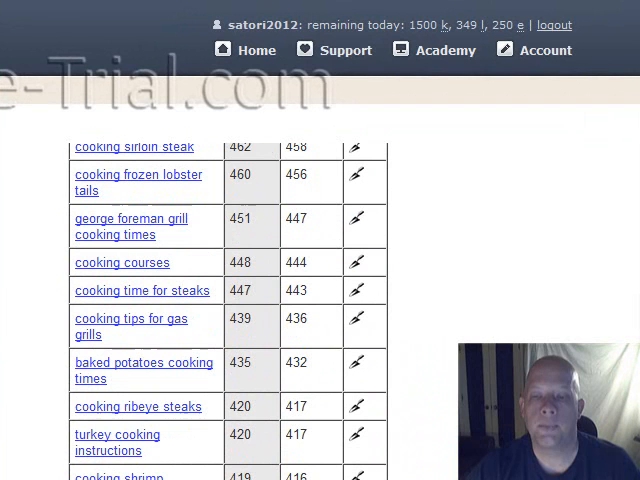
mouse_move(630, 238)
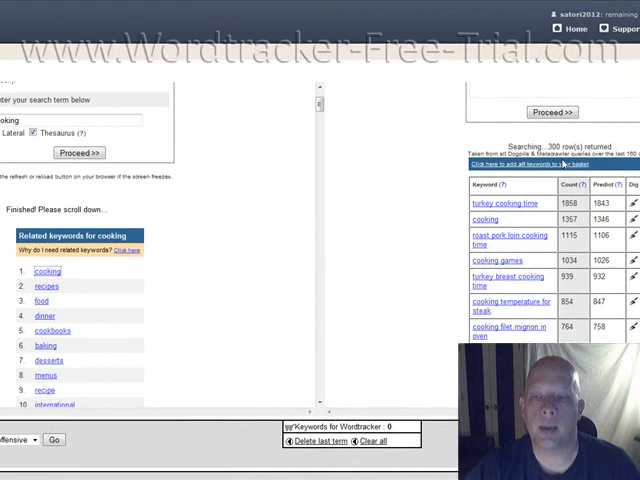
Add all 300 cooking keywords to the basket
scroll("down", 3)
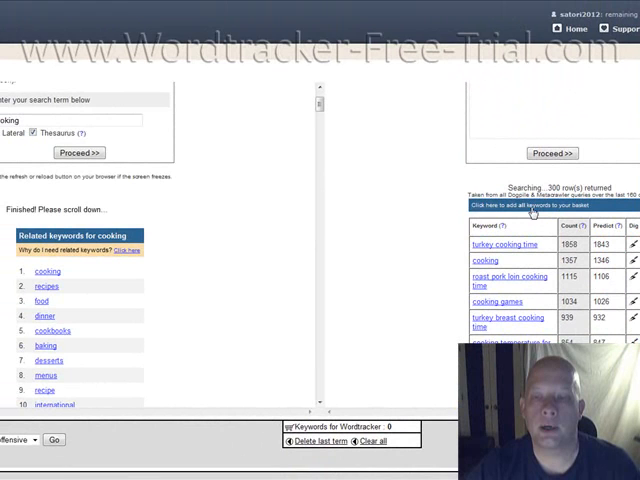
left_click(536, 204)
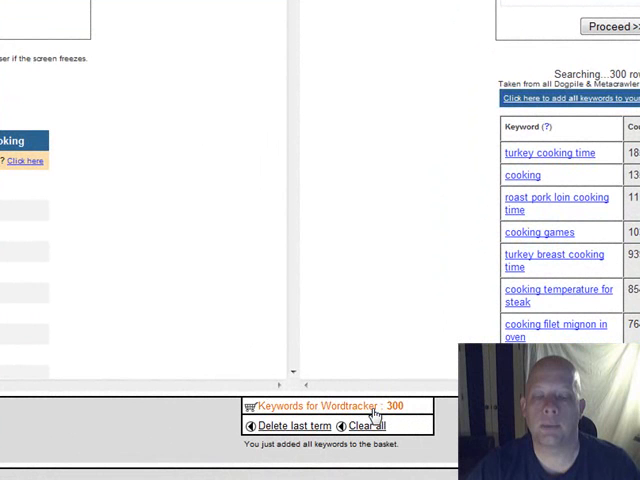
scroll("up", 3)
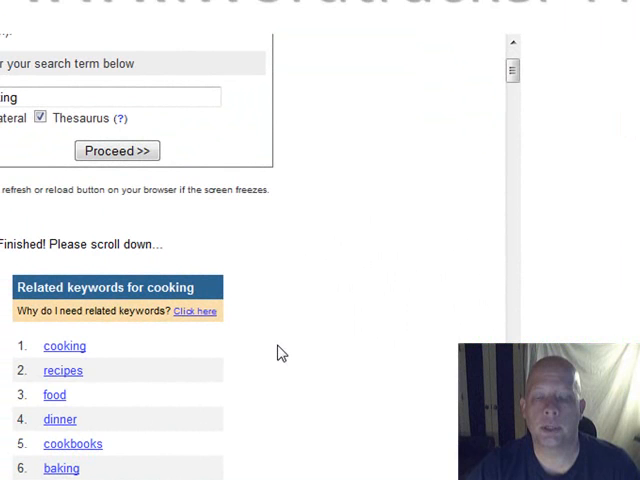
Search 'recipes' and add its 300 keywords, bringing the basket to 600
double_click(64, 370)
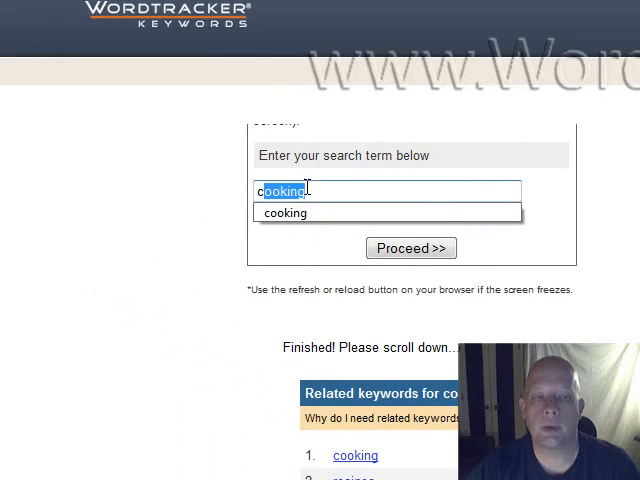
left_click(412, 248)
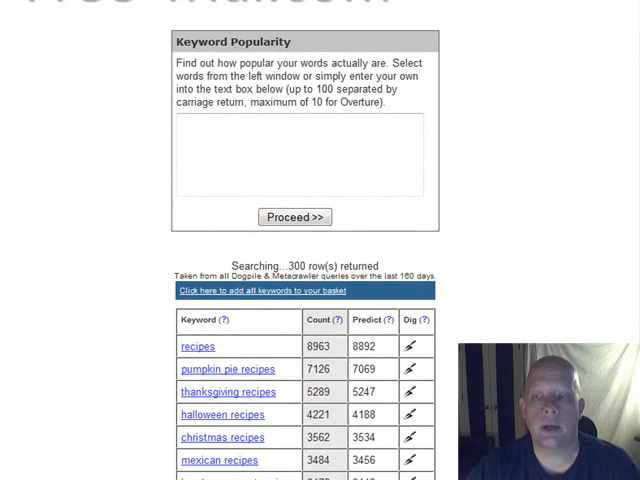
scroll("down", 3)
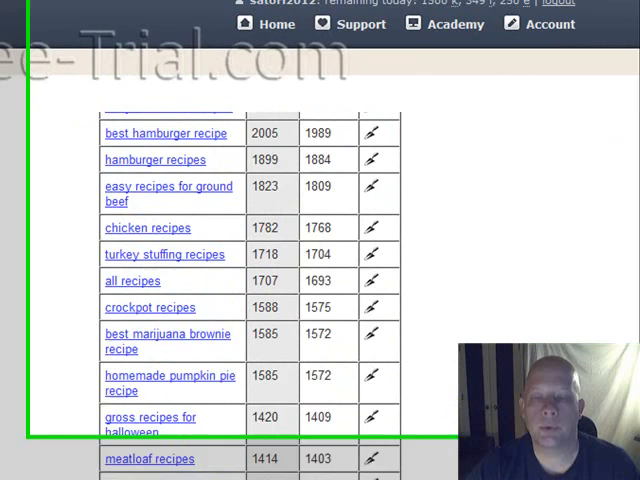
scroll("down", 3)
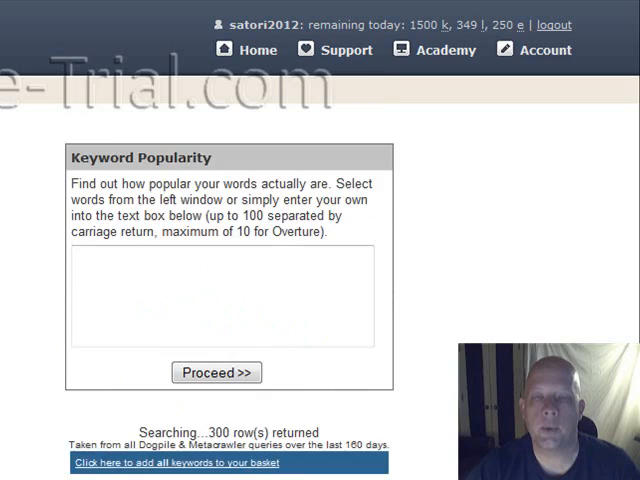
left_click(216, 372)
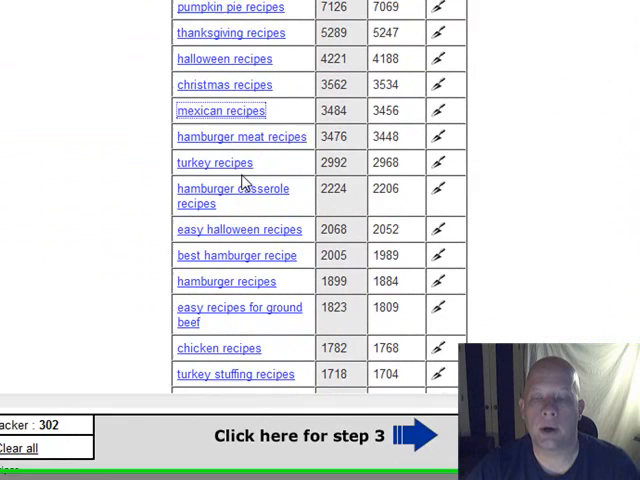
scroll("up", 3)
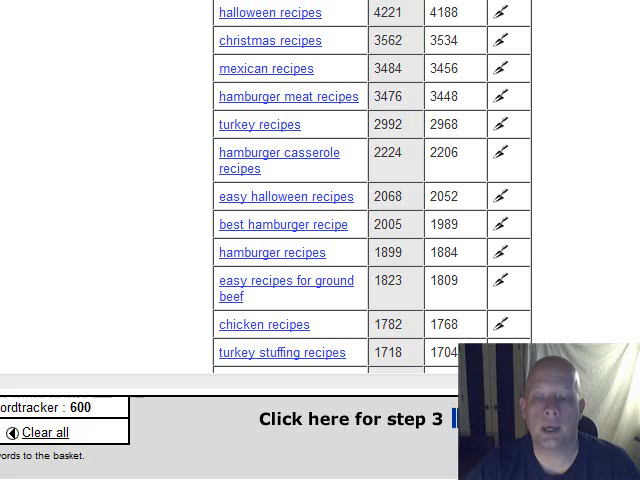
Go to step 3 and export the 600 basket keywords
left_click(350, 418)
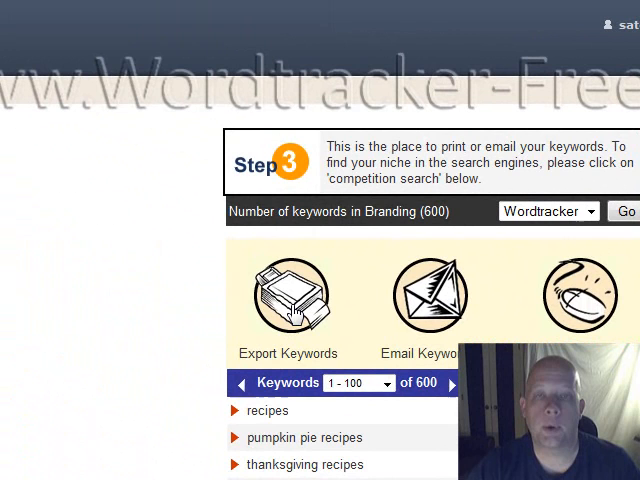
mouse_move(578, 304)
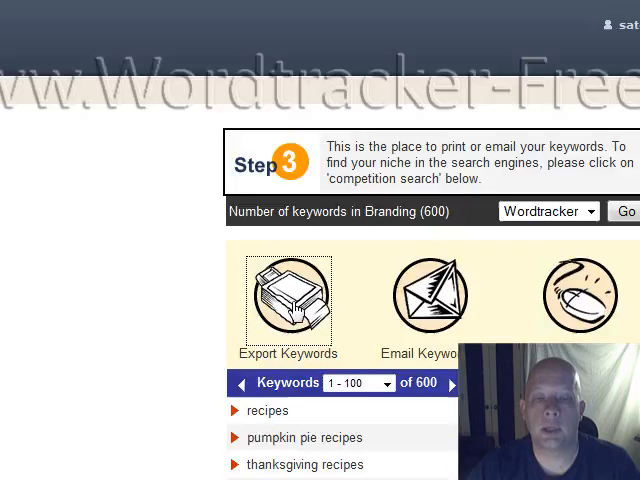
left_click(288, 300)
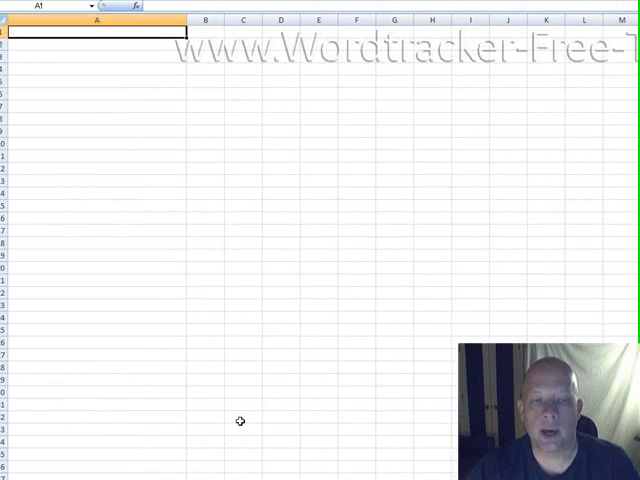
Paste the exported keywords into column A starting at A1
left_click(212, 120)
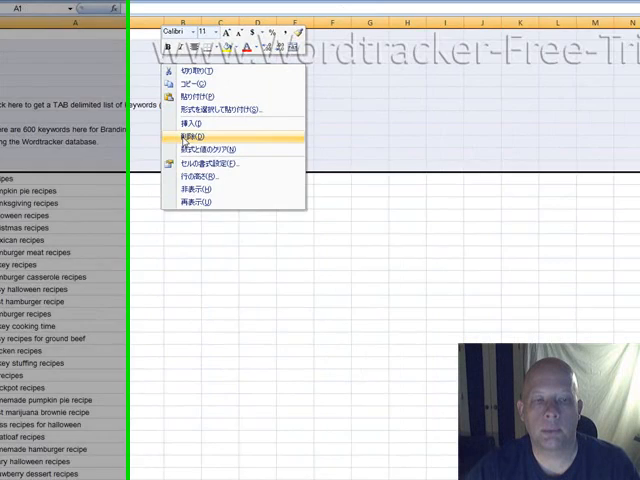
left_click(200, 130)
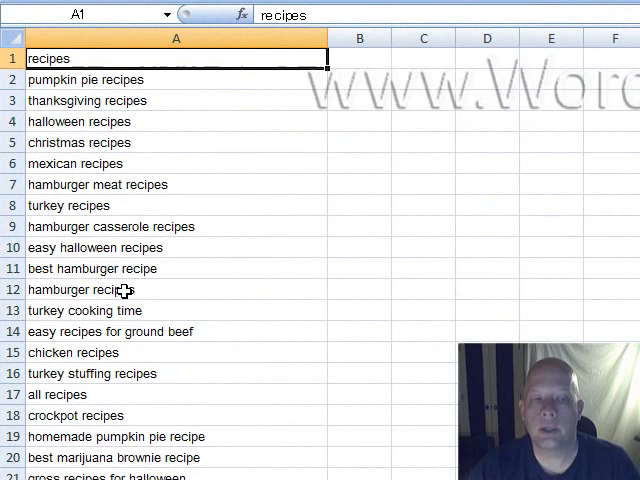
Flag handpicked keywords with 1 in column B and sort rows by that column
left_click(360, 142)
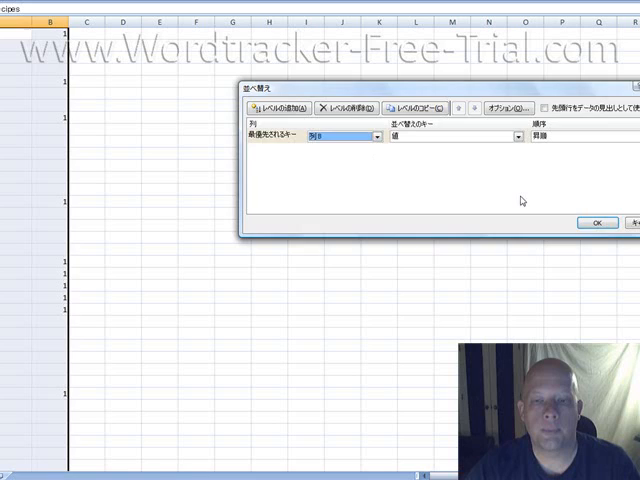
left_click(596, 222)
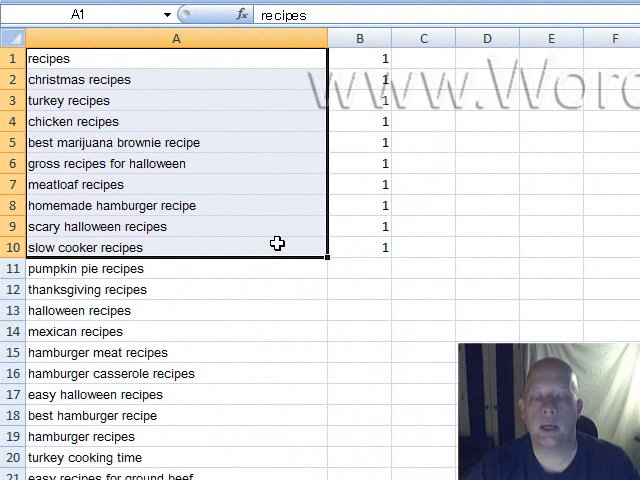